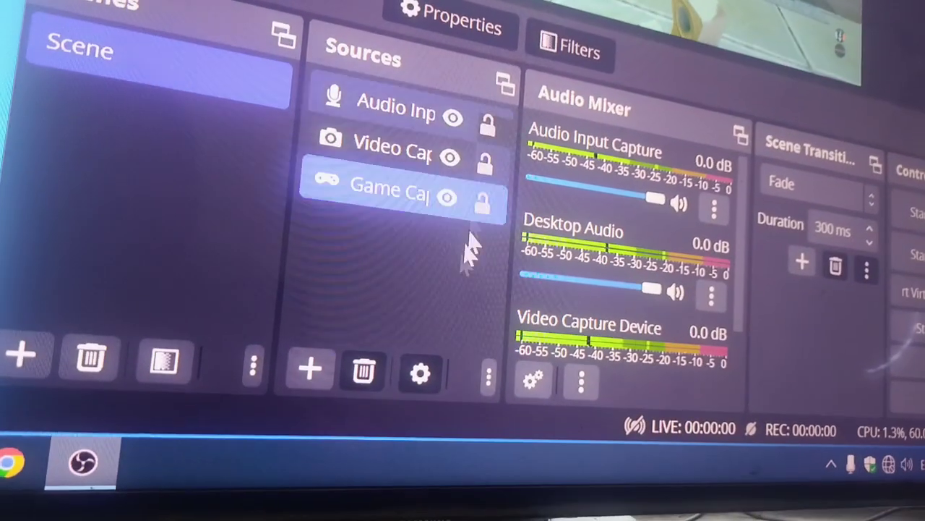
Delete the Audio Input Capture source, keeping Video Capture Device and Game Capture.
{"action": "left_click", "coordinate": [398, 102]}
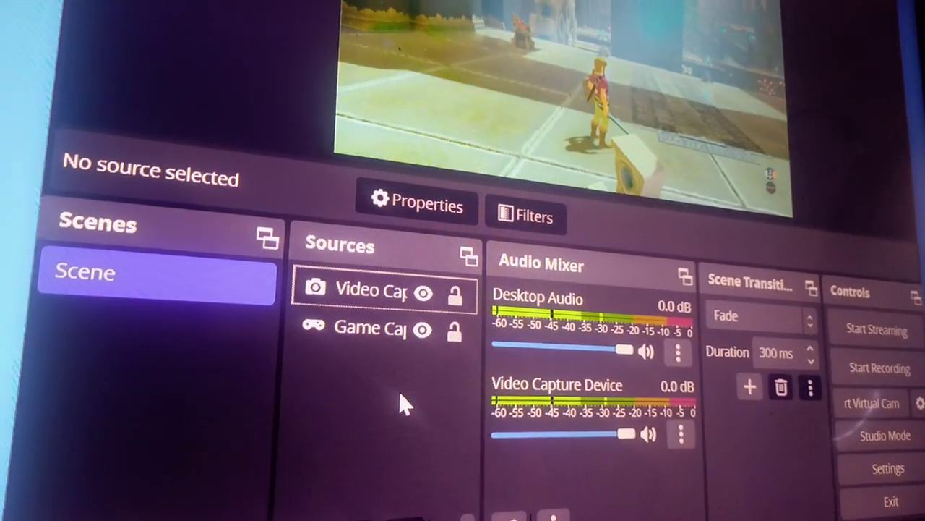
Review Desktop Audio's monitoring in Advanced Audio Properties, then close the window.
{"action": "left_click", "coordinate": [370, 328]}
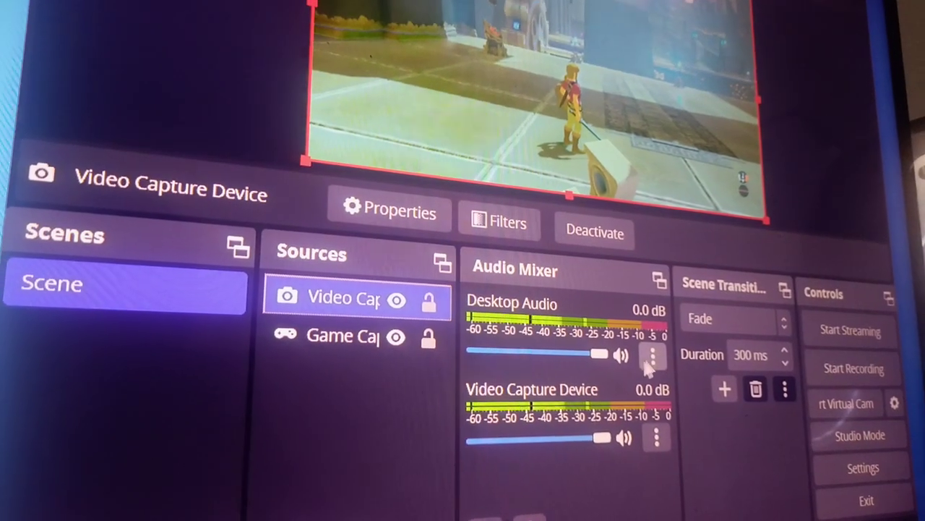
{"action": "left_click", "coordinate": [654, 354]}
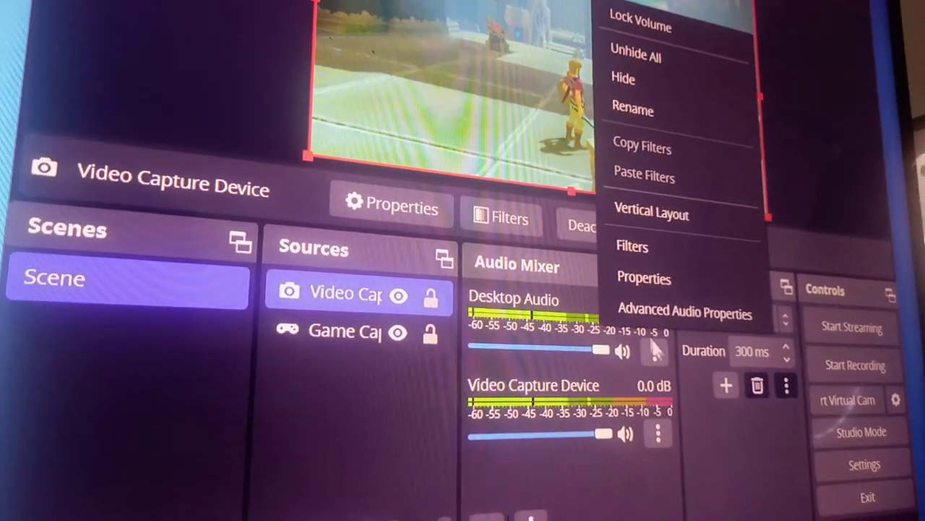
{"action": "left_click", "coordinate": [683, 311]}
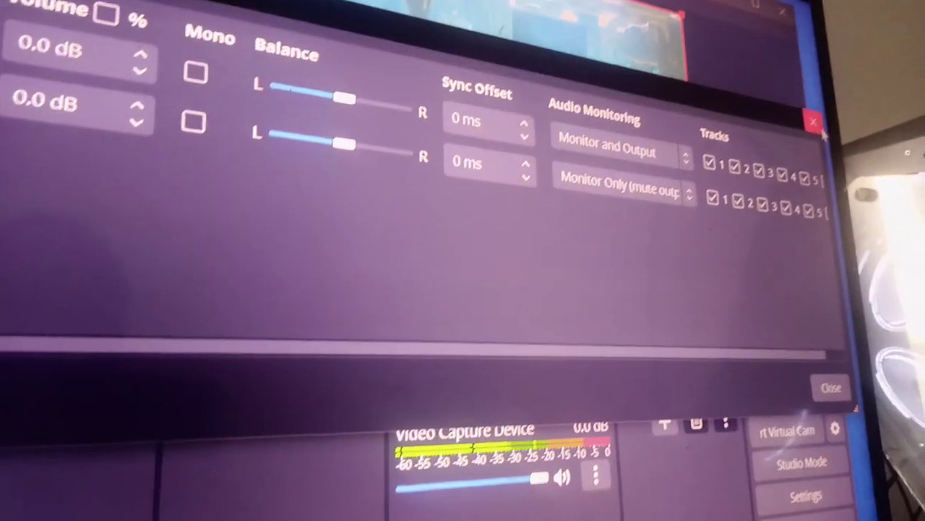
{"action": "left_click", "coordinate": [830, 387]}
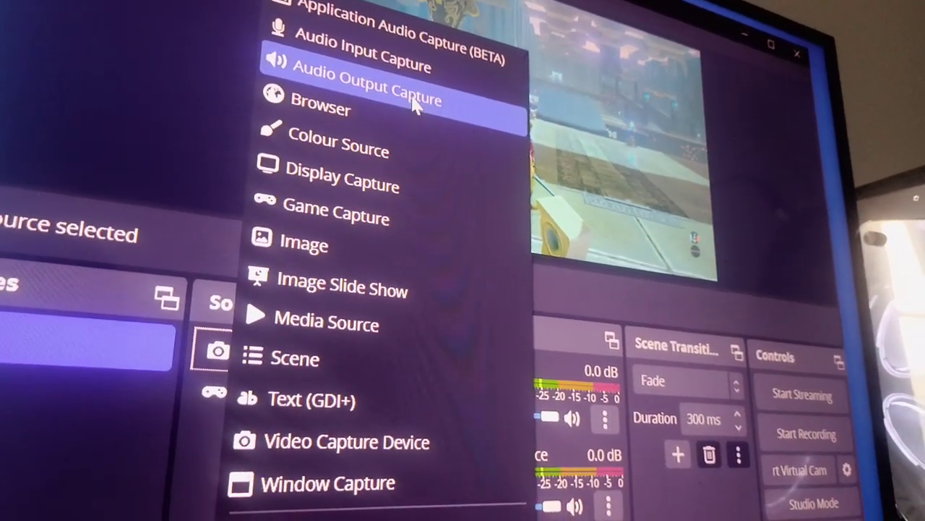
Create an Audio Output Capture source and reopen the source-type list.
{"action": "left_click", "coordinate": [364, 80]}
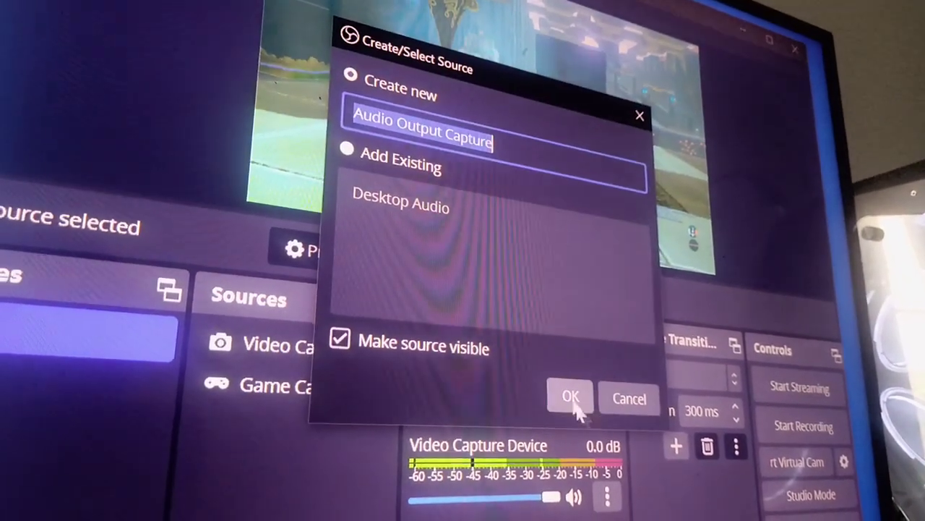
{"action": "left_click", "coordinate": [571, 396]}
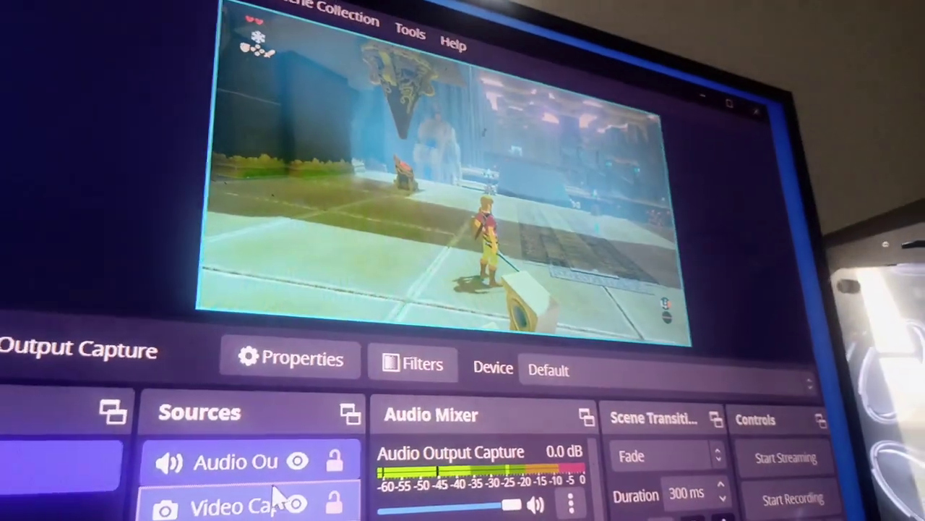
{"action": "left_click", "coordinate": [126, 409]}
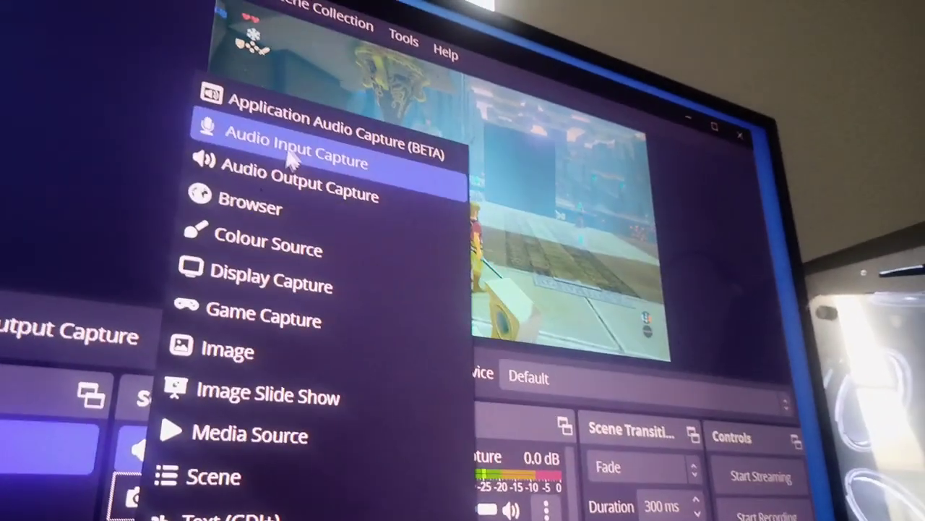
Create an Audio Input Capture source using Digital Audio Interface (USB Digital Audio).
{"action": "left_click", "coordinate": [293, 141]}
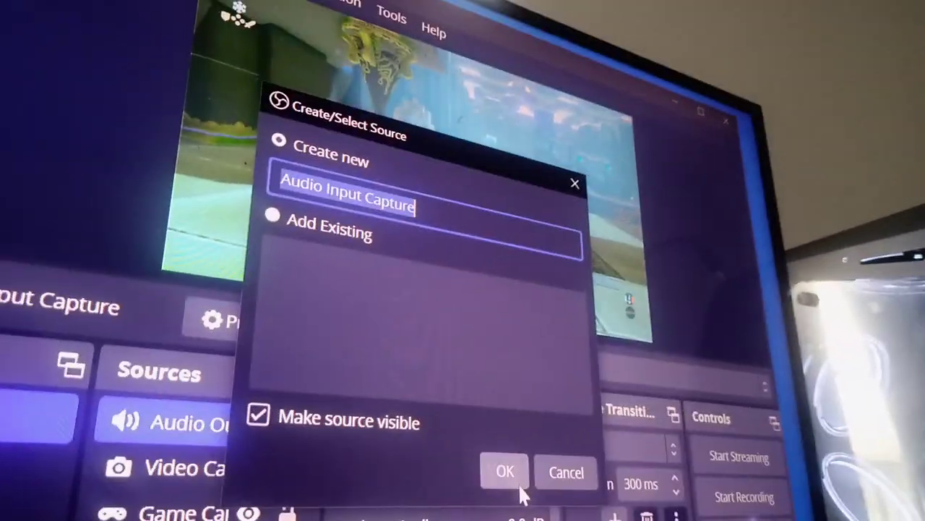
{"action": "left_click", "coordinate": [504, 470]}
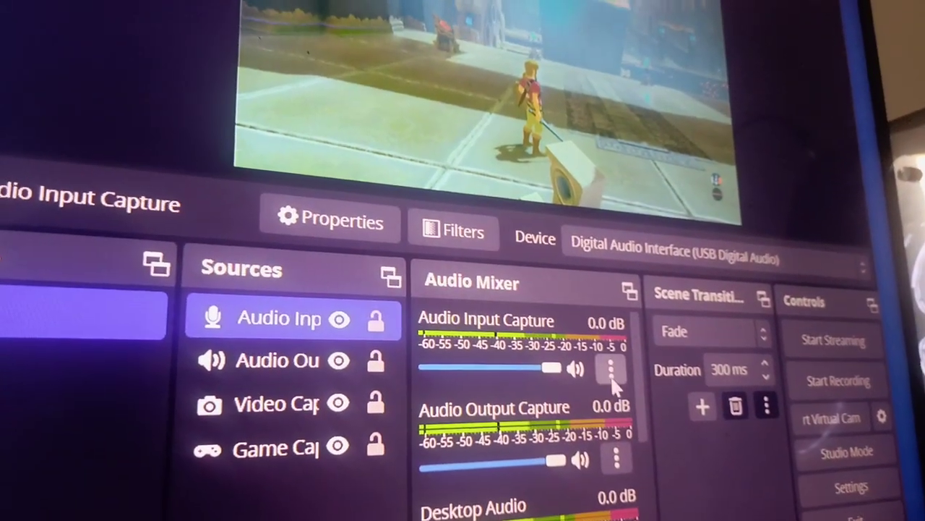
In Advanced Audio Properties, set one source to Monitor and Output, others Monitor Only.
{"action": "left_click", "coordinate": [614, 371]}
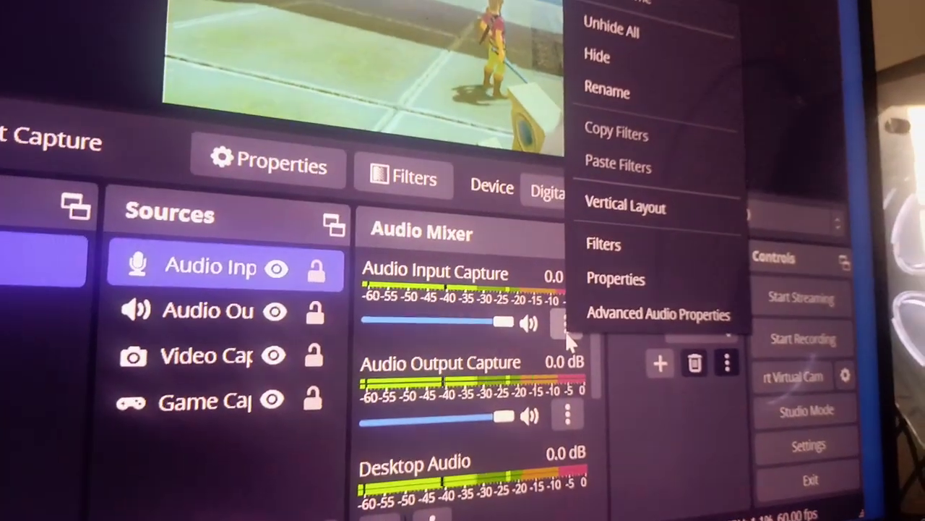
{"action": "mouse_move", "coordinate": [658, 322]}
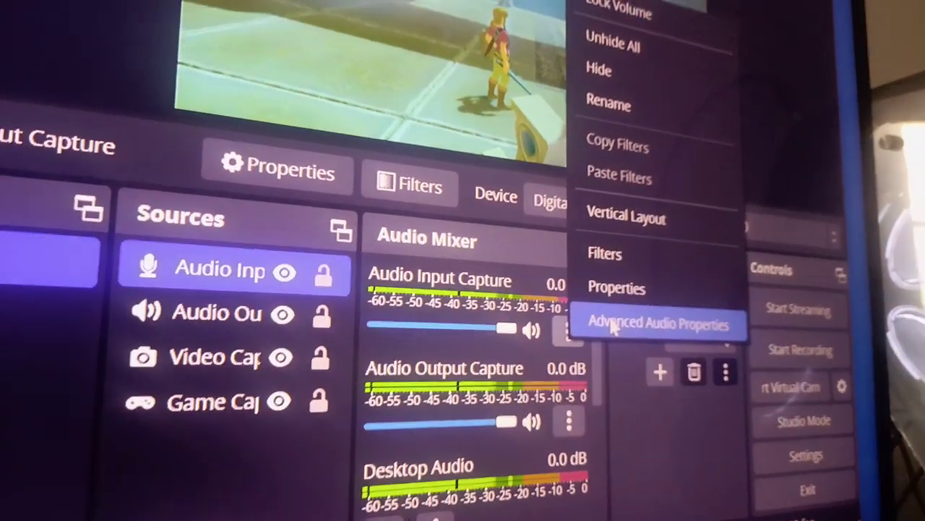
{"action": "left_click", "coordinate": [659, 322]}
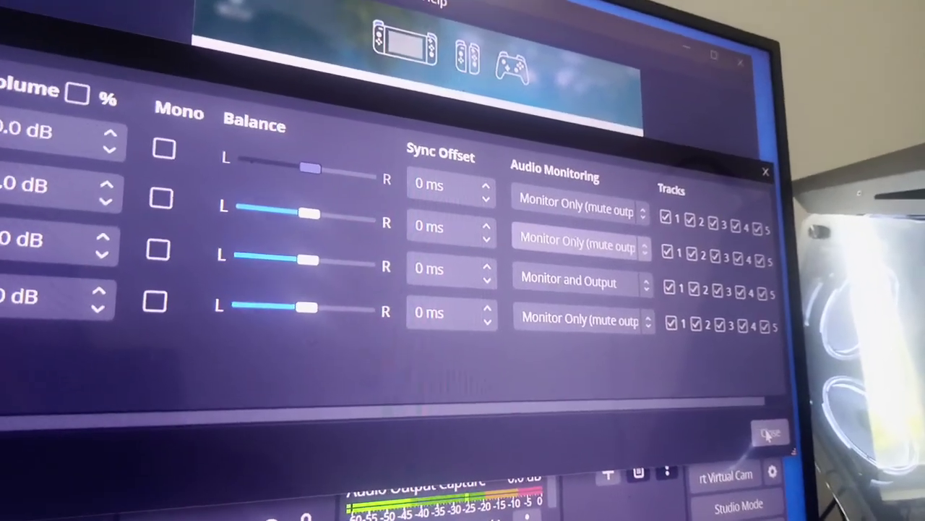
{"action": "left_click", "coordinate": [770, 434]}
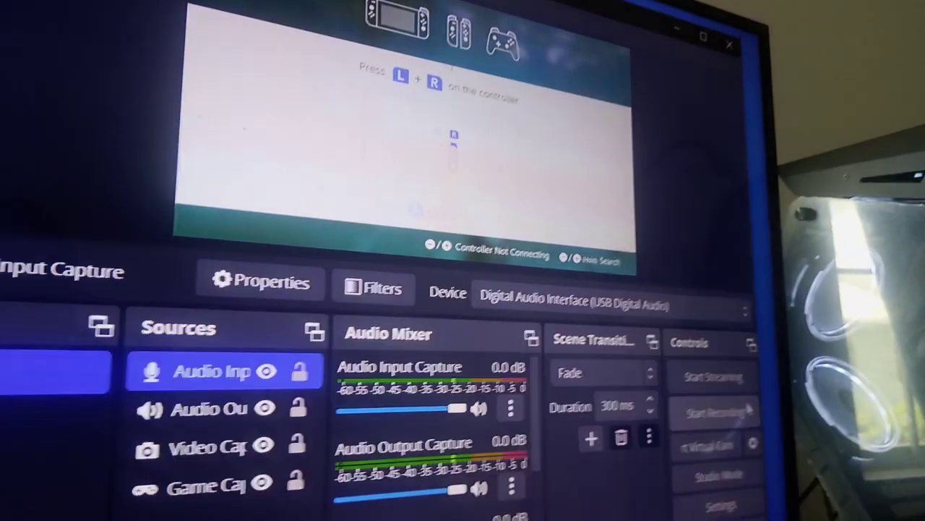